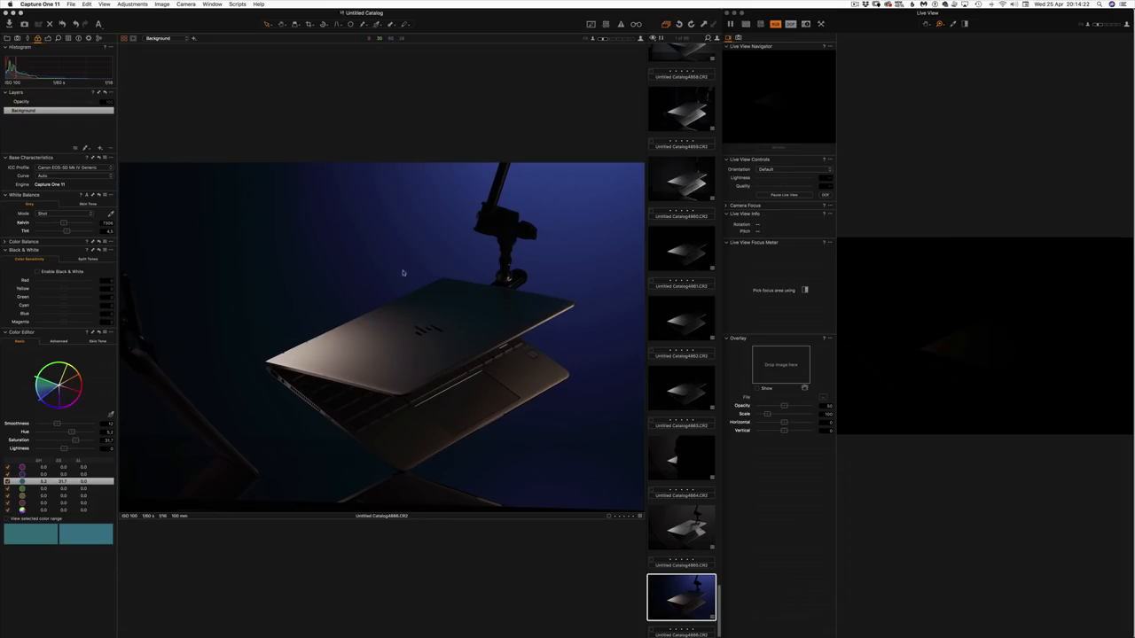
{"action": "mouse_move", "coordinate": [434, 292]}
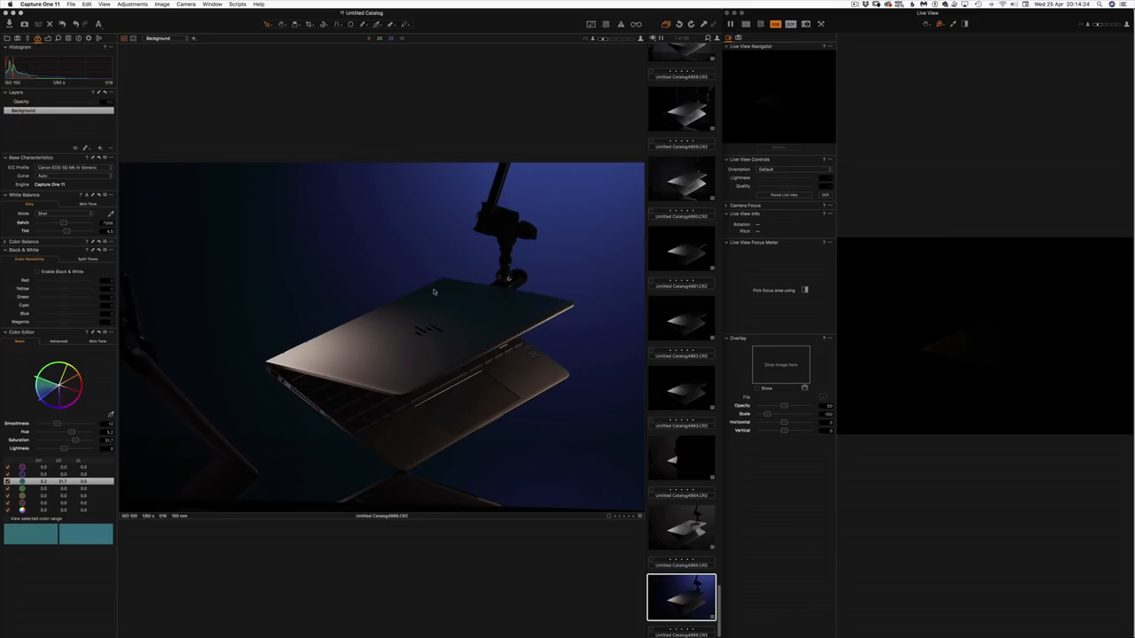